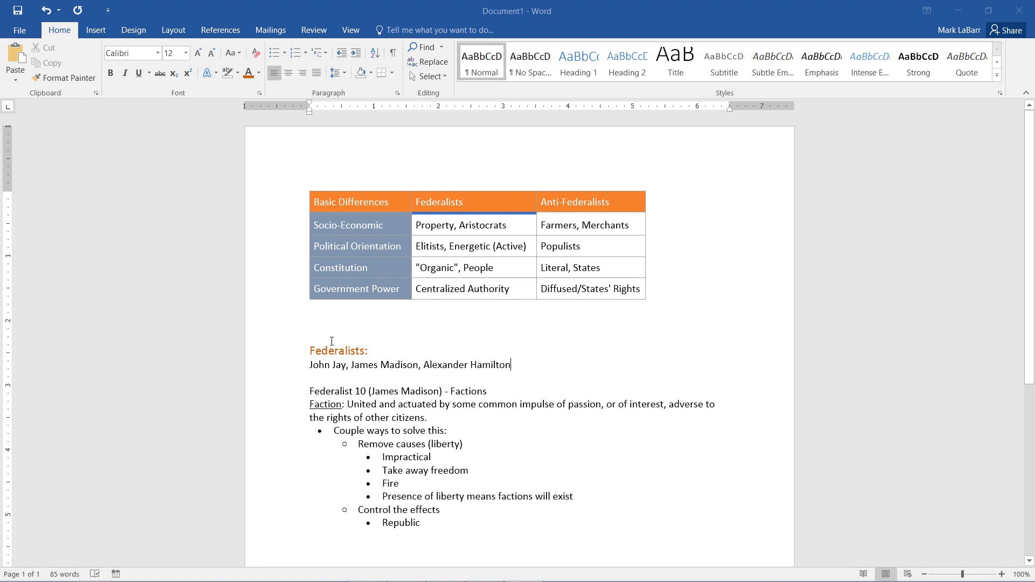
# Select the orange 'Federalists:' heading as the formatting source.
pyautogui.doubleClick(338, 351)
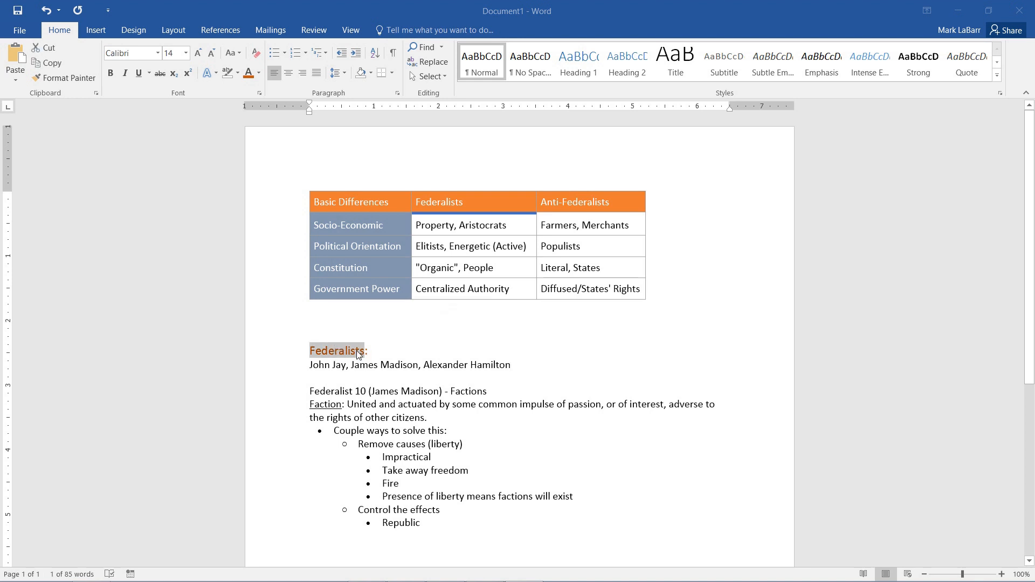
pyautogui.moveTo(334, 355)
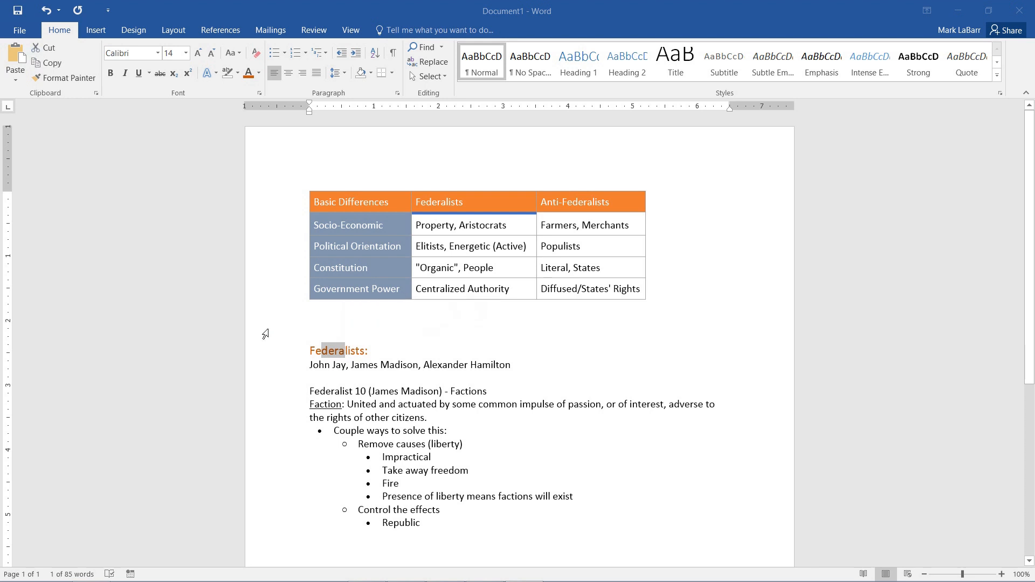
pyautogui.moveTo(56, 78)
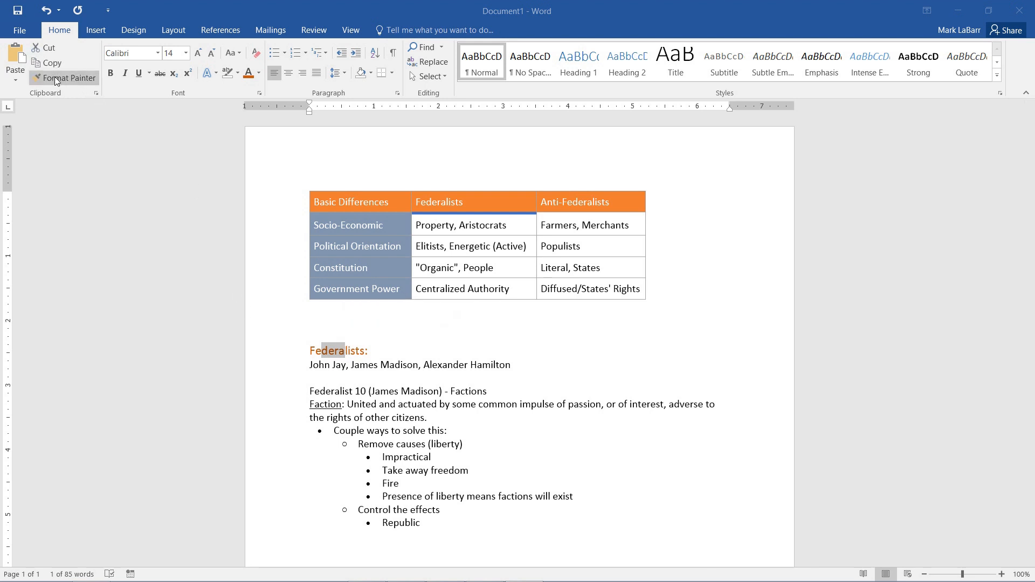
pyautogui.moveTo(76, 78)
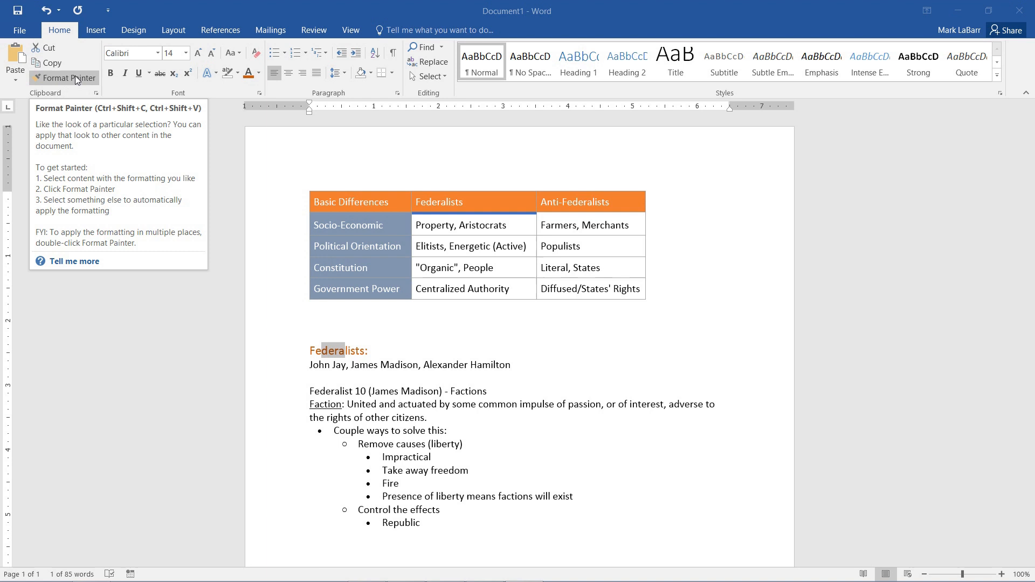
pyautogui.moveTo(64, 86)
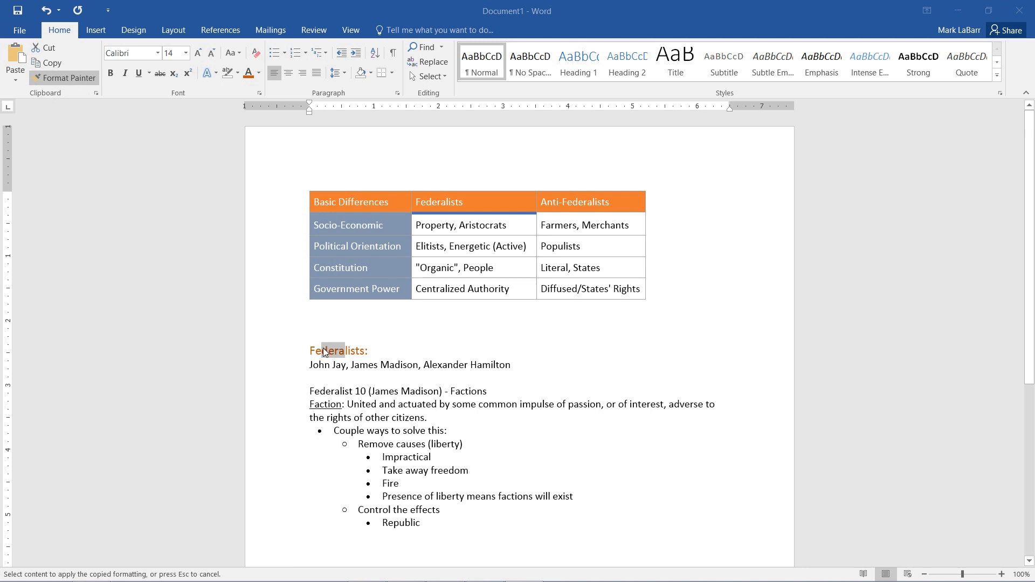
pyautogui.moveTo(499, 370)
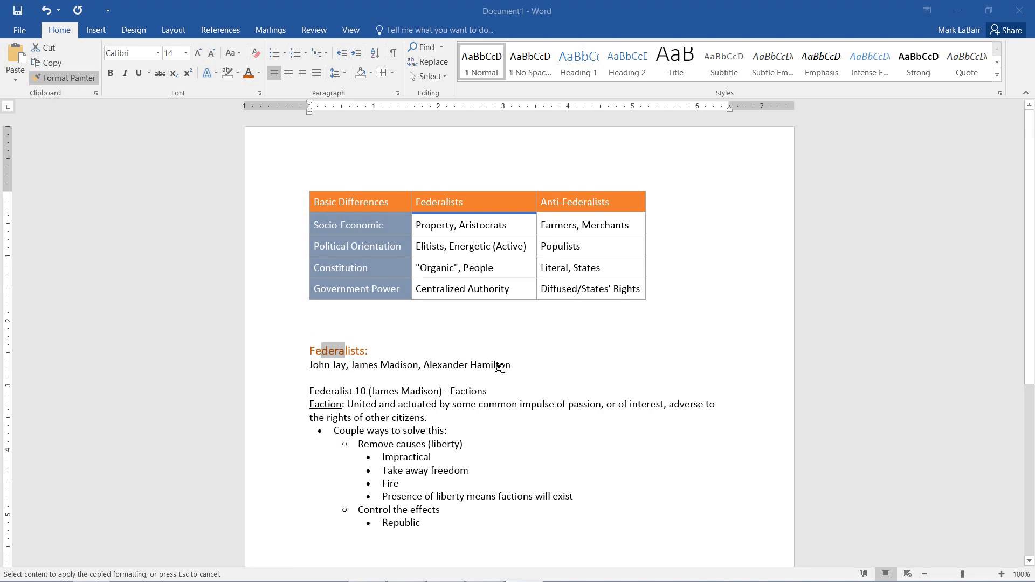
# Paint the orange heading look onto the 'Federalist 10' line and re-arm Format Painter.
pyautogui.moveTo(309, 390); pyautogui.dragTo(409, 390)
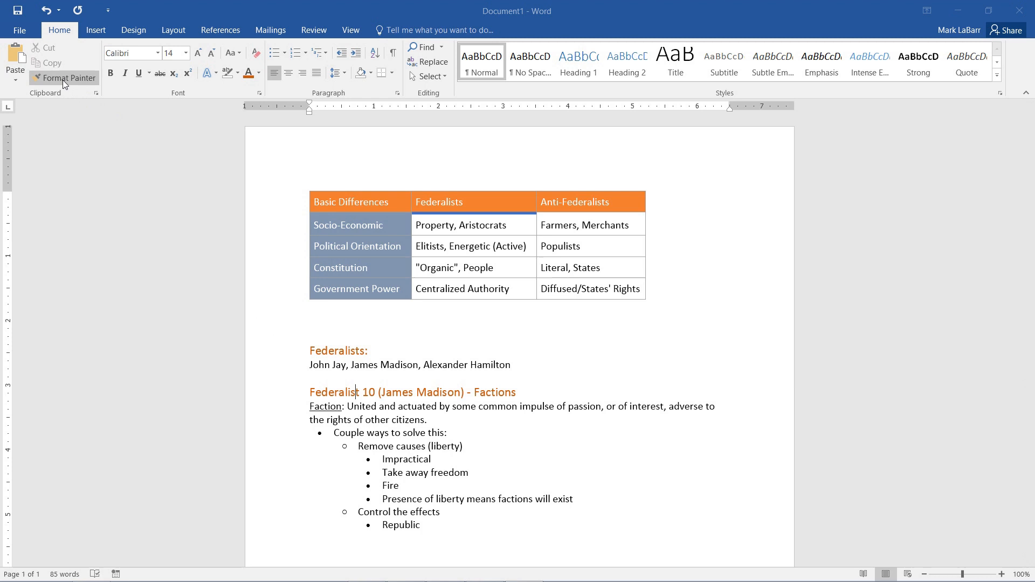
pyautogui.click(63, 77)
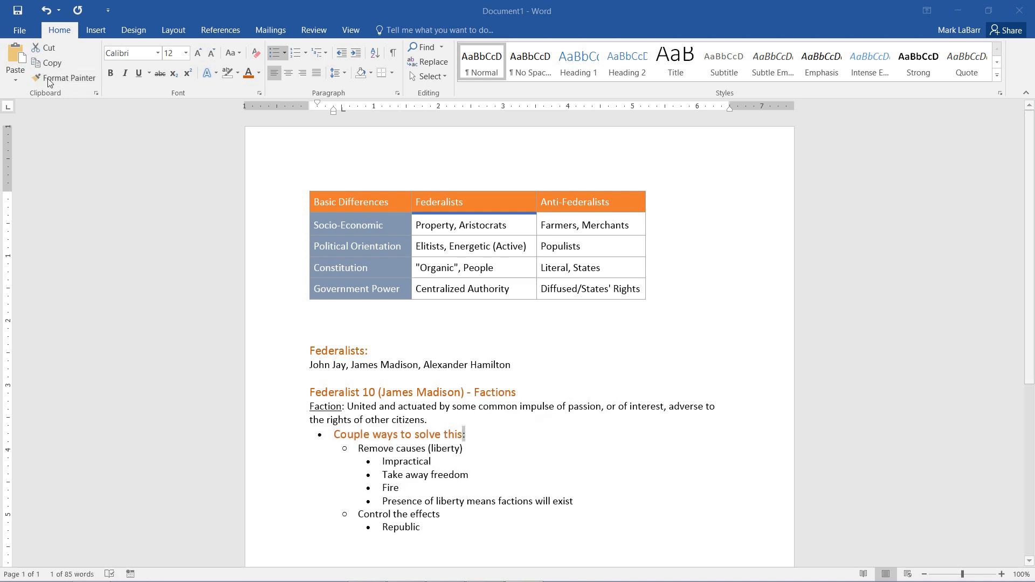
# Revert the 'Couple ways to solve this:' bullet and Federalist 10 line to plain black text.
pyautogui.click(64, 77)
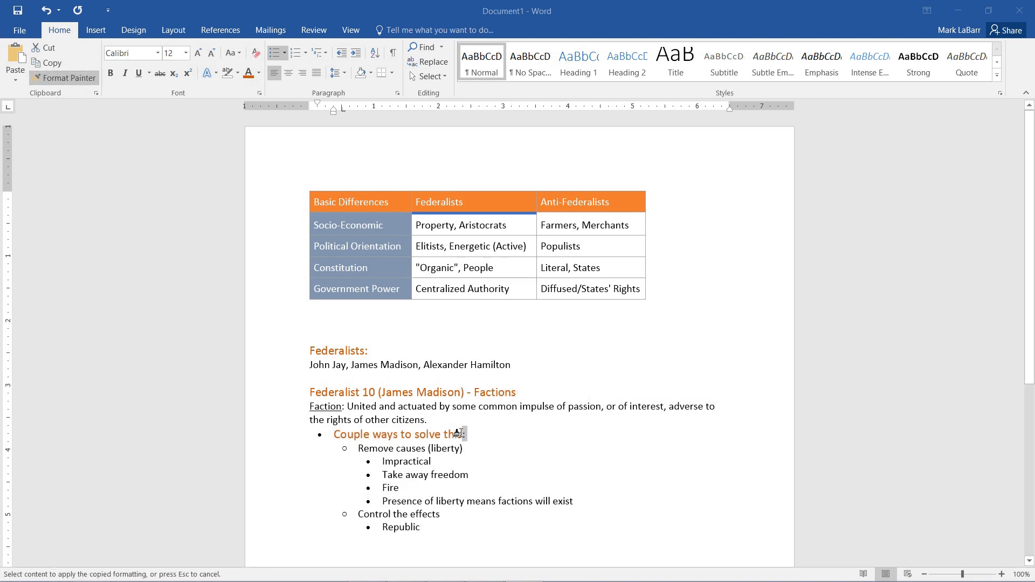
pyautogui.doubleClick(451, 433)
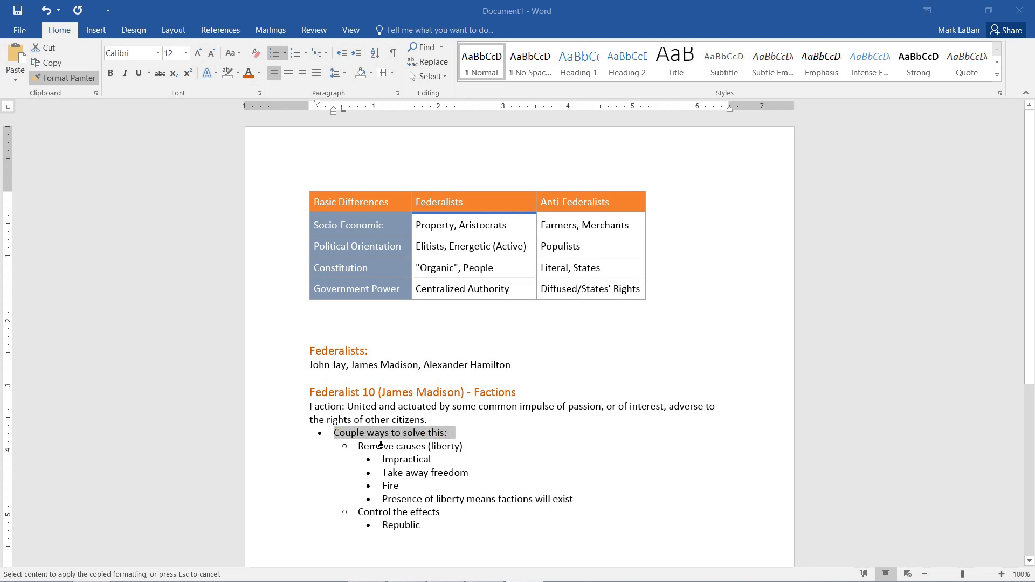
pyautogui.click(411, 393)
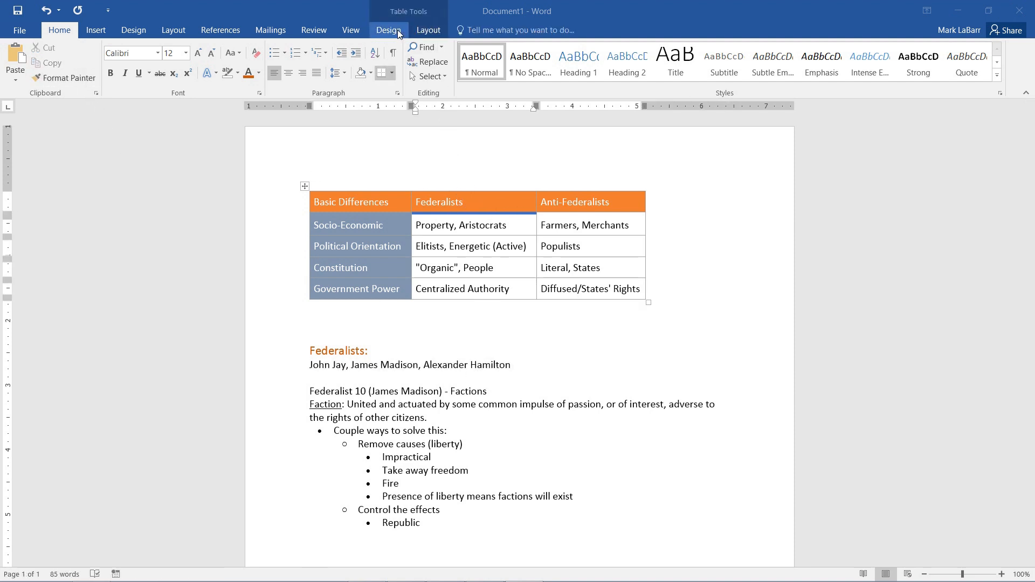
# Copy the table's 'Federalists' header formatting with Format Painter.
pyautogui.click(388, 30)
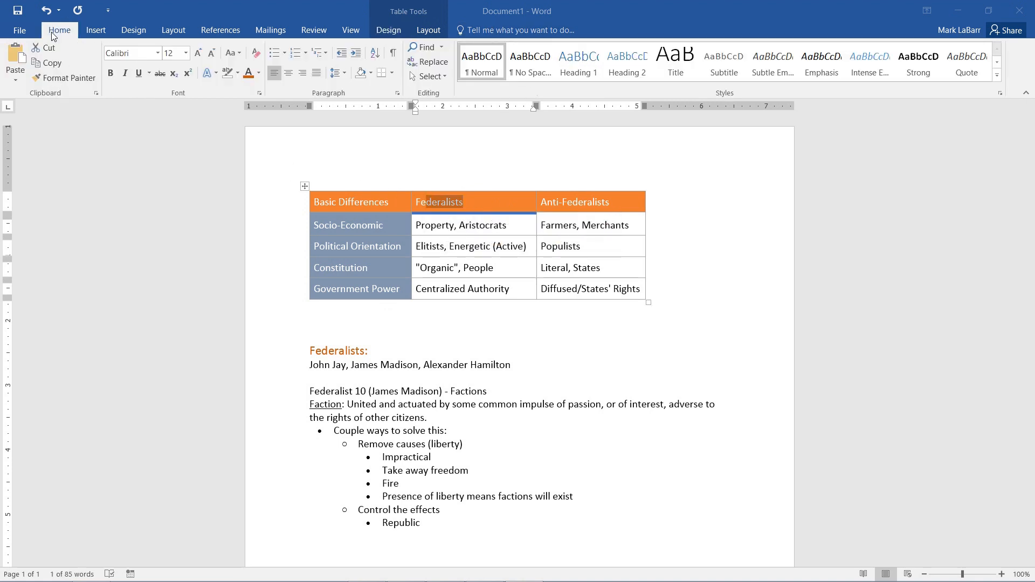
pyautogui.click(62, 78)
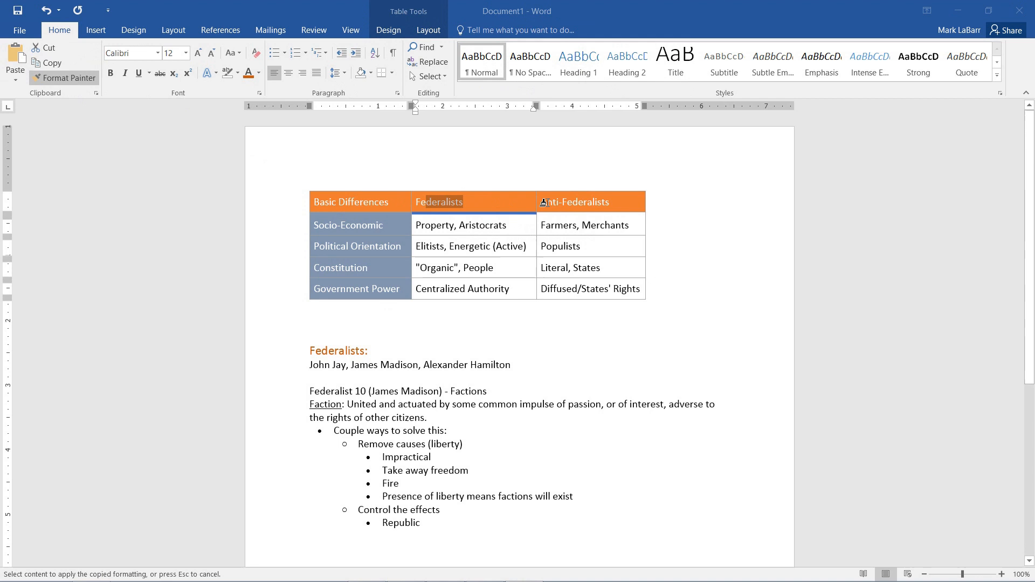